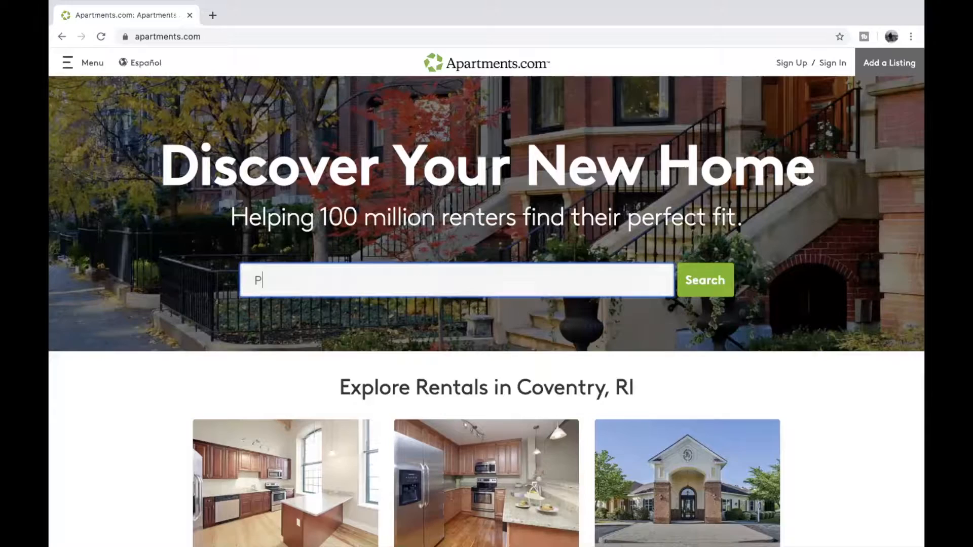
pyautogui.write('Providence,')
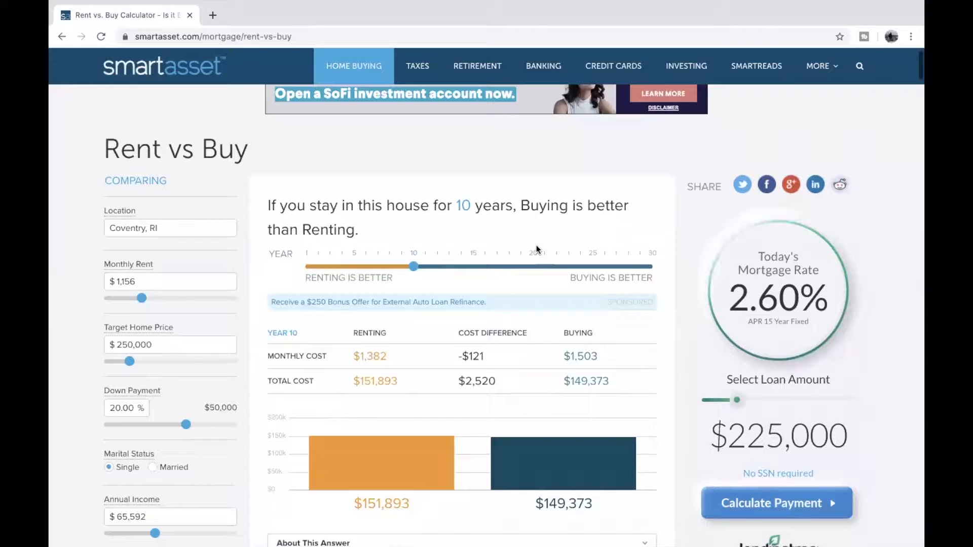
pyautogui.scroll(-3)
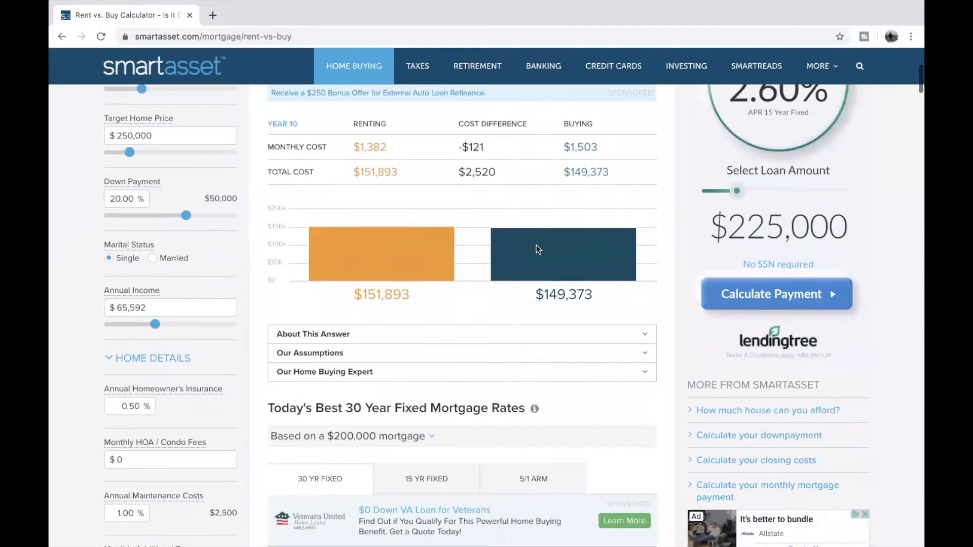
pyautogui.scroll(-3)
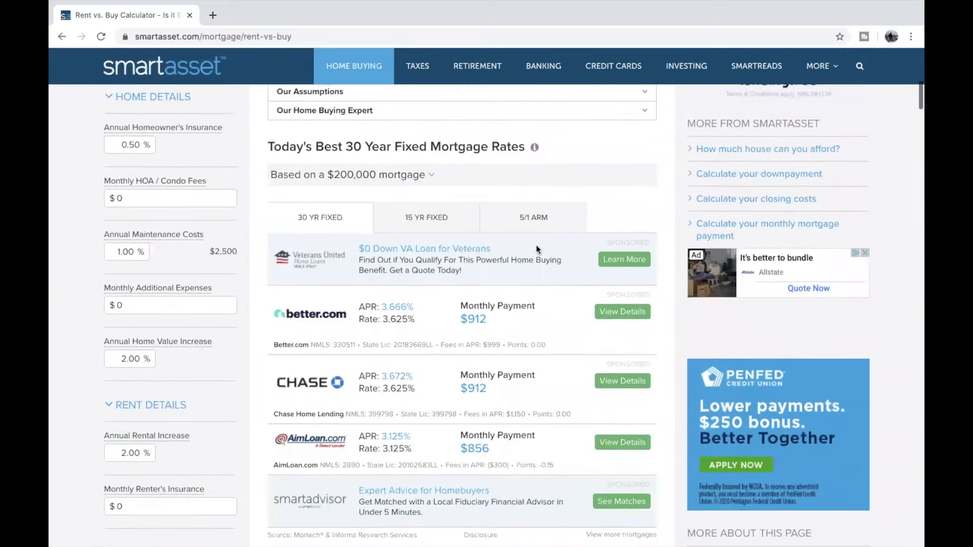
pyautogui.scroll(-3)
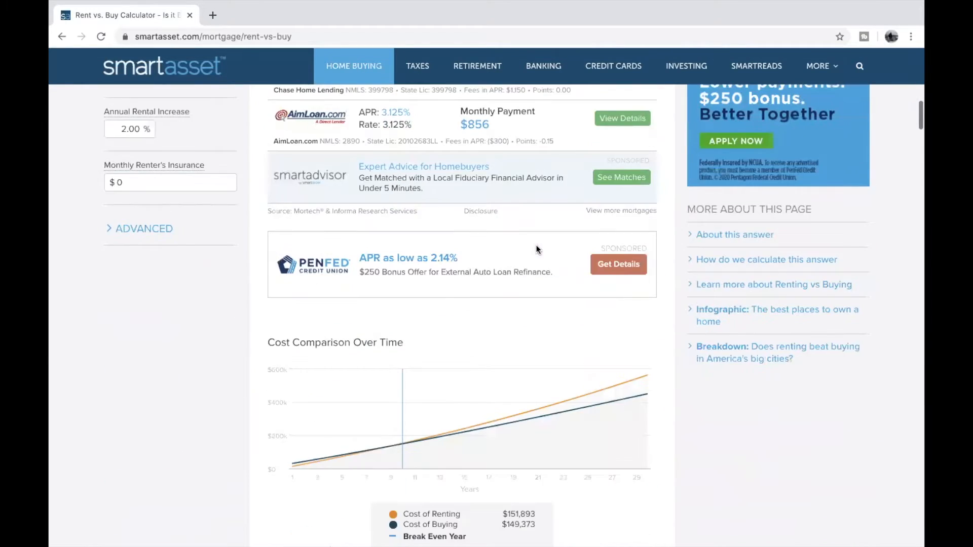
pyautogui.scroll(-3)
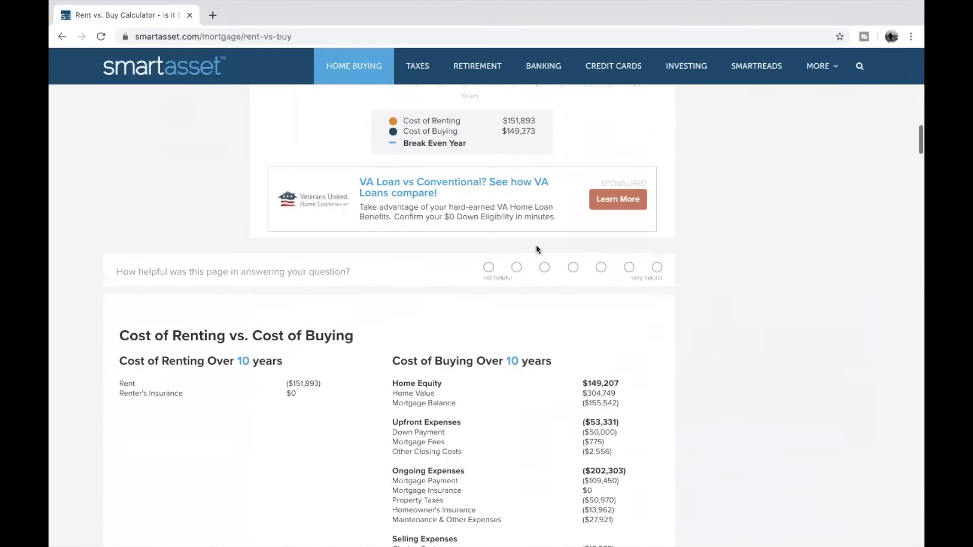